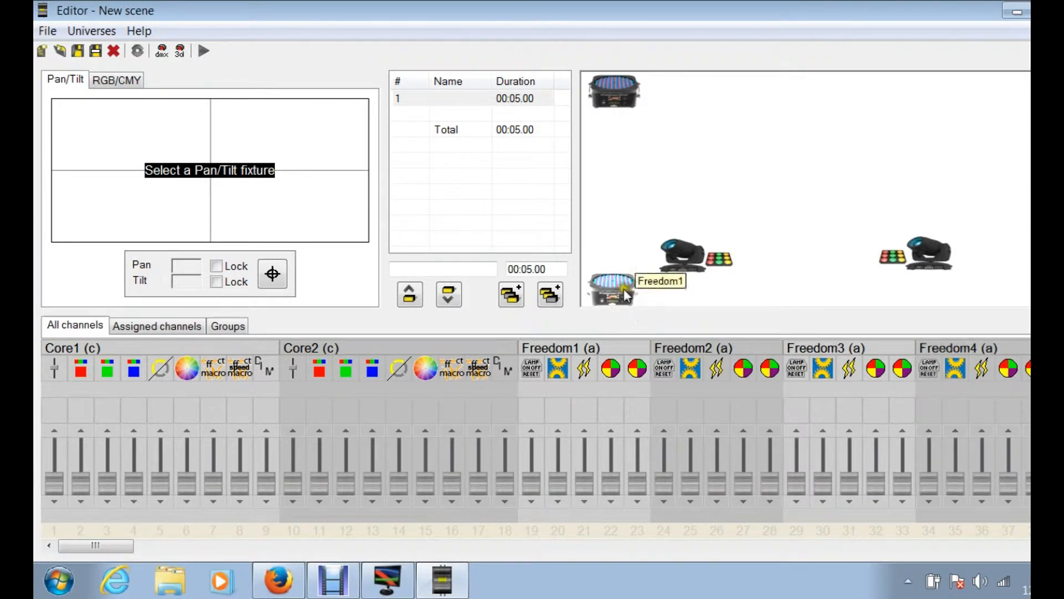
# Step: Switch the fader area to the Groups view showing Freedom, Spots and Cores
pyautogui.click(228, 326)
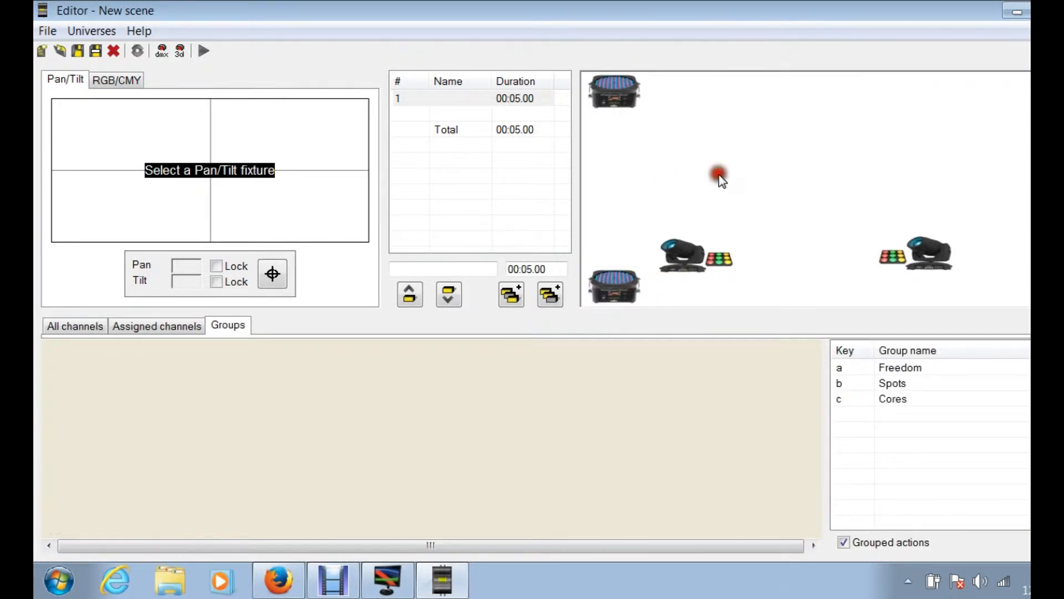
pyautogui.click(613, 91)
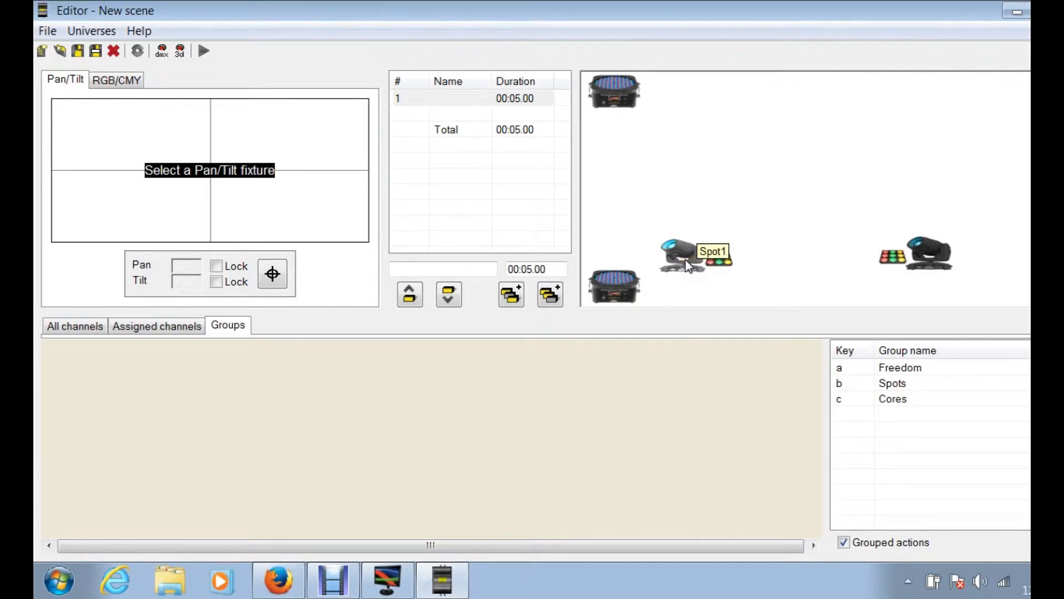
pyautogui.click(682, 254)
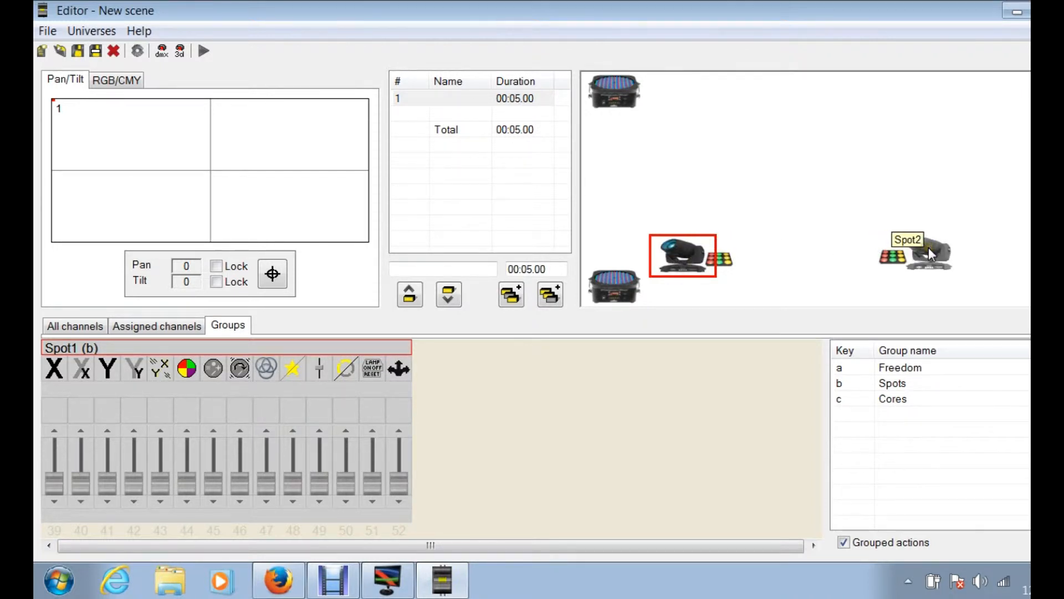
pyautogui.click(916, 254)
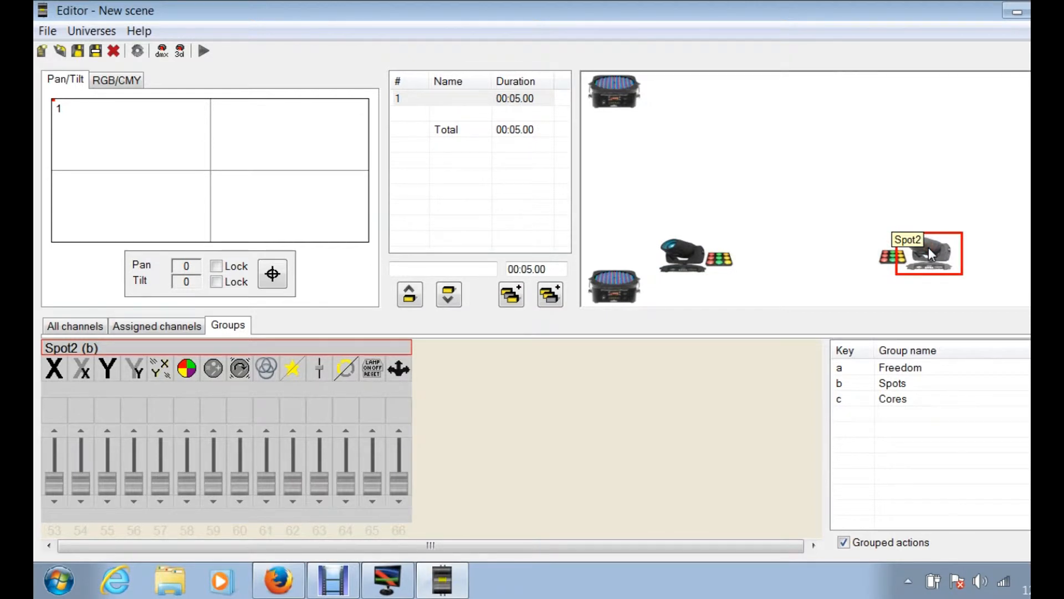
pyautogui.moveTo(683, 265)
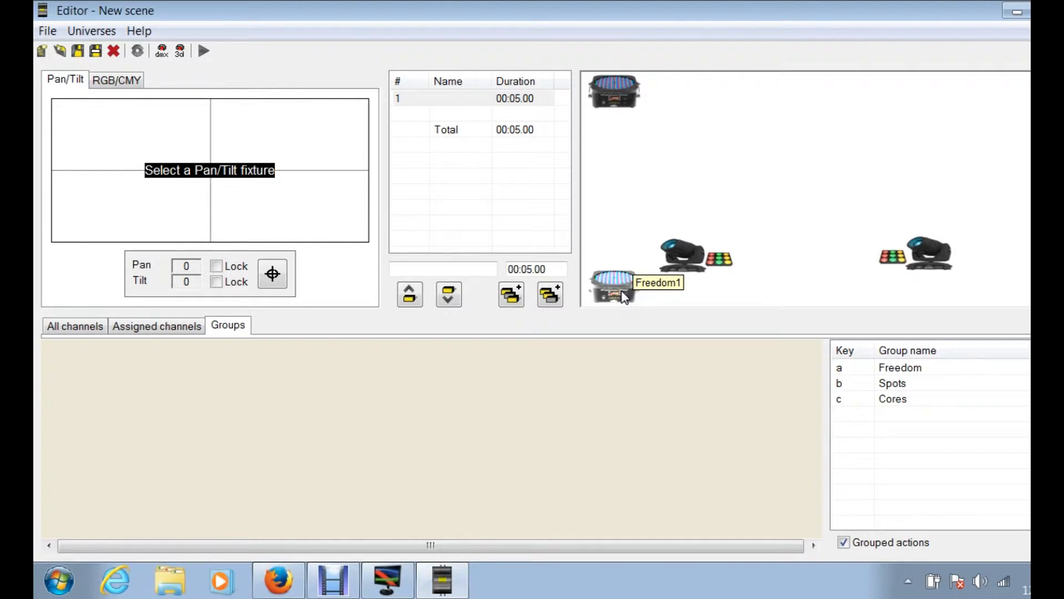
pyautogui.moveTo(716, 265)
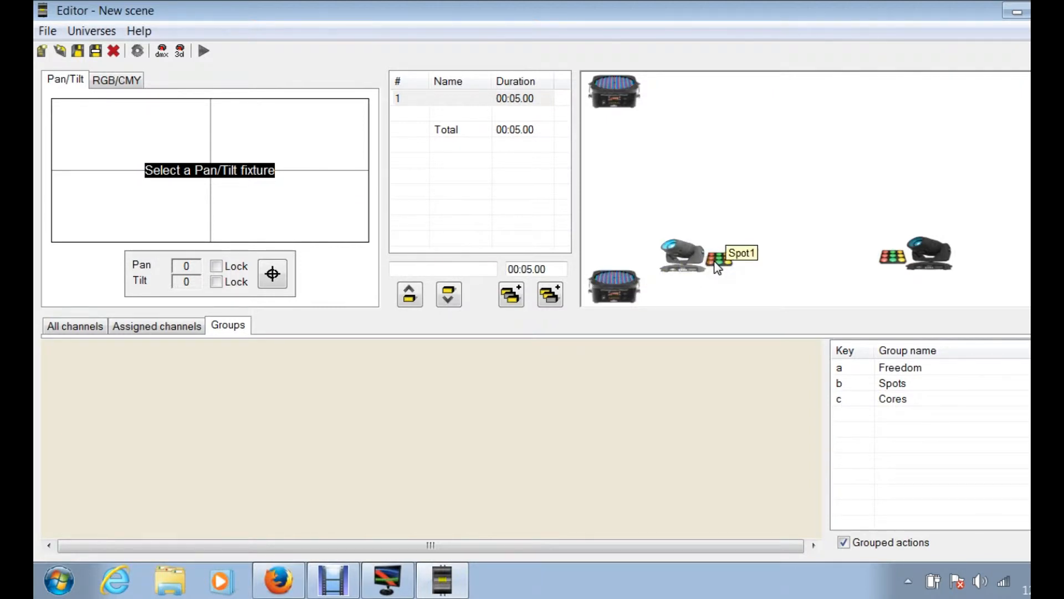
# Step: Select Core1 and raise its first fader to reveal start address 1
pyautogui.click(719, 256)
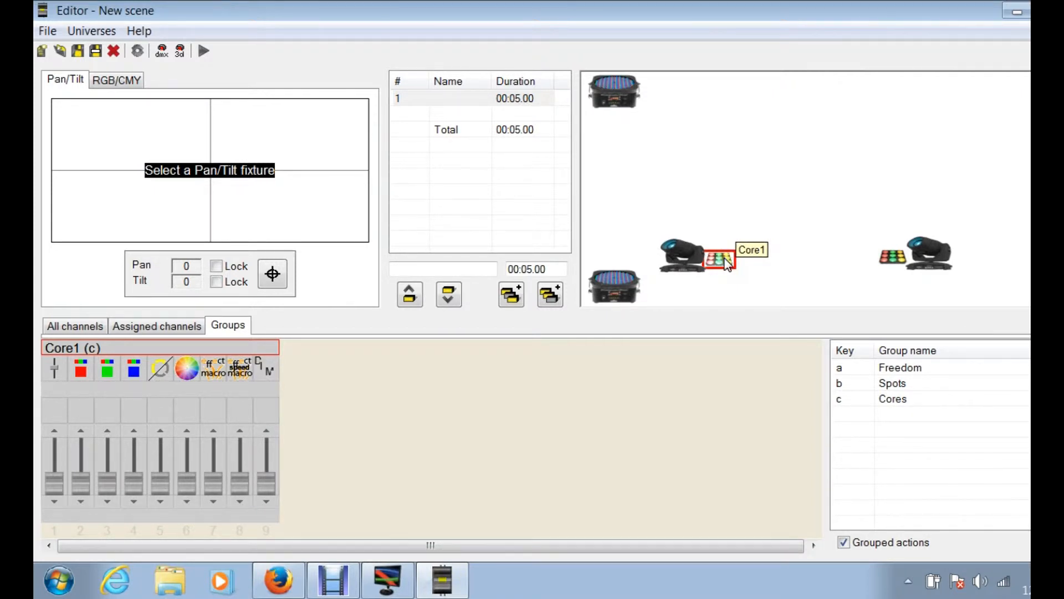
pyautogui.moveTo(133, 482); pyautogui.dragTo(133, 431)
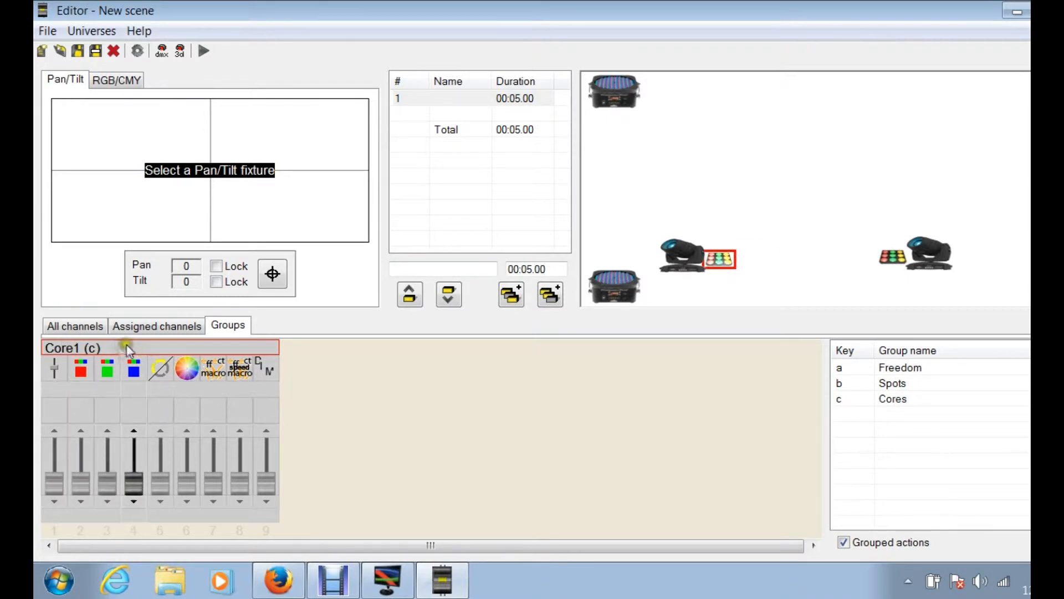
pyautogui.moveTo(133, 351)
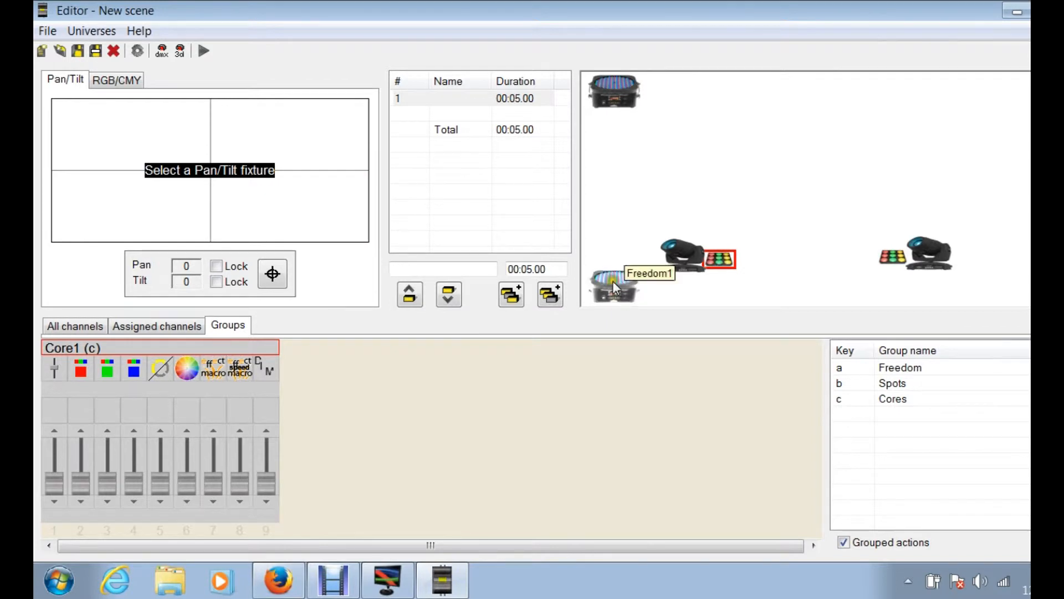
pyautogui.moveTo(517, 324)
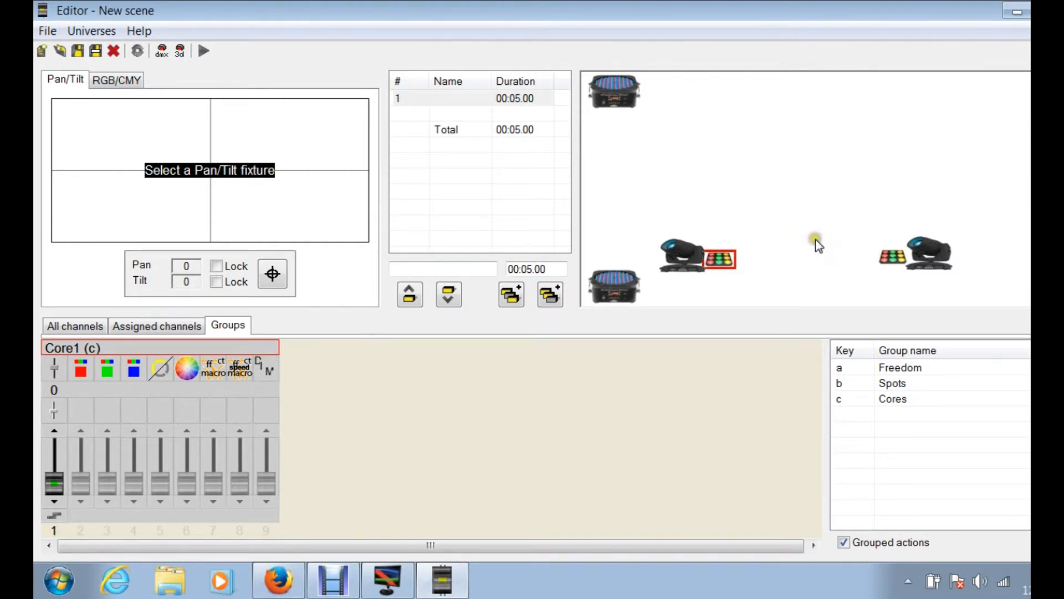
# Step: Check Core2's start address 10, then load Spot1's faders at address 39
pyautogui.click(896, 256)
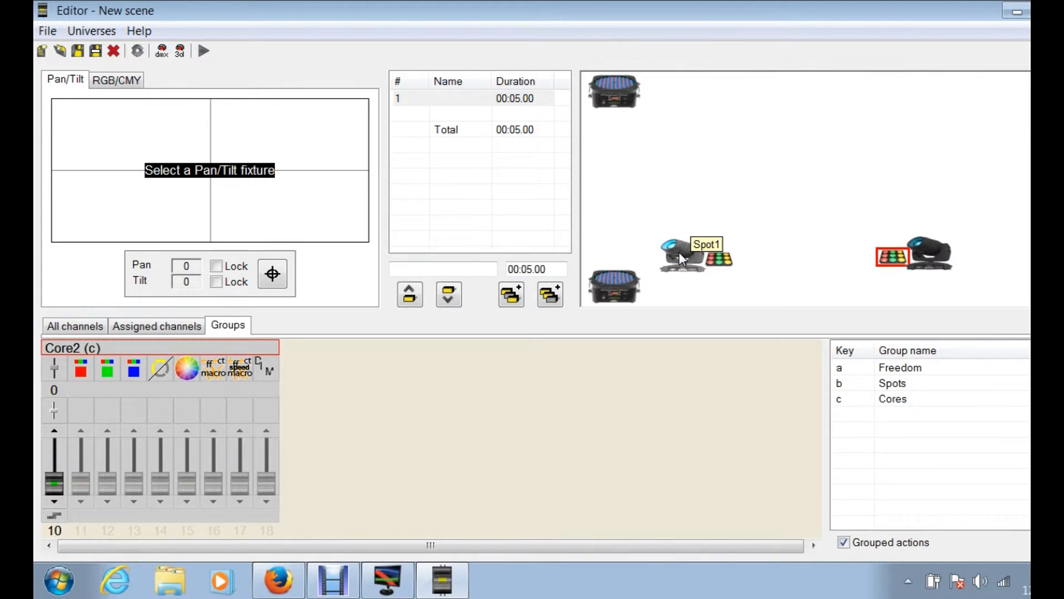
pyautogui.click(683, 257)
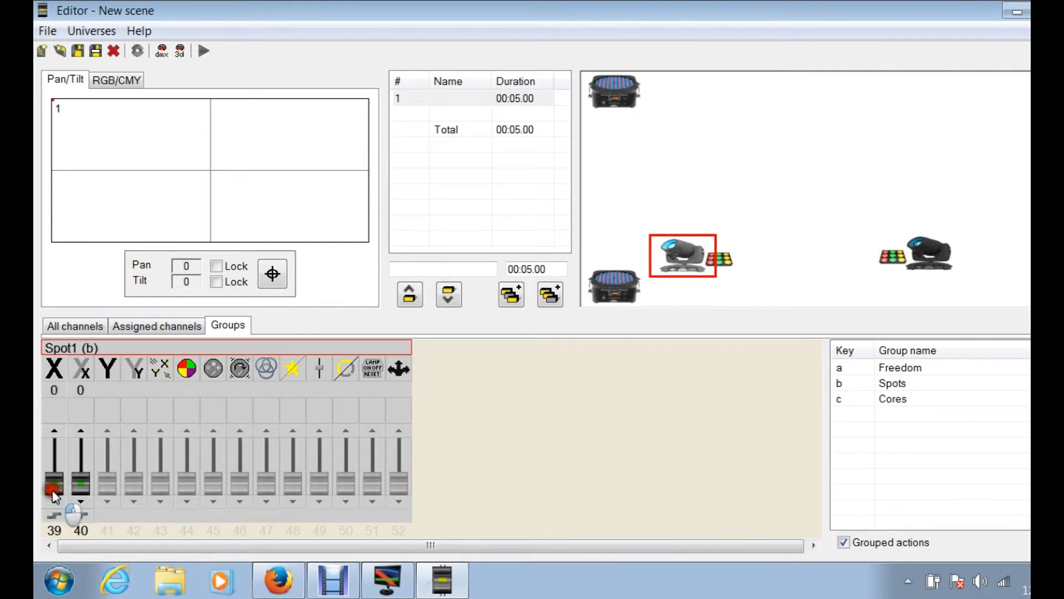
# Step: Select Freedom1 to load its channels 19–23, starting at address 19
pyautogui.click(447, 294)
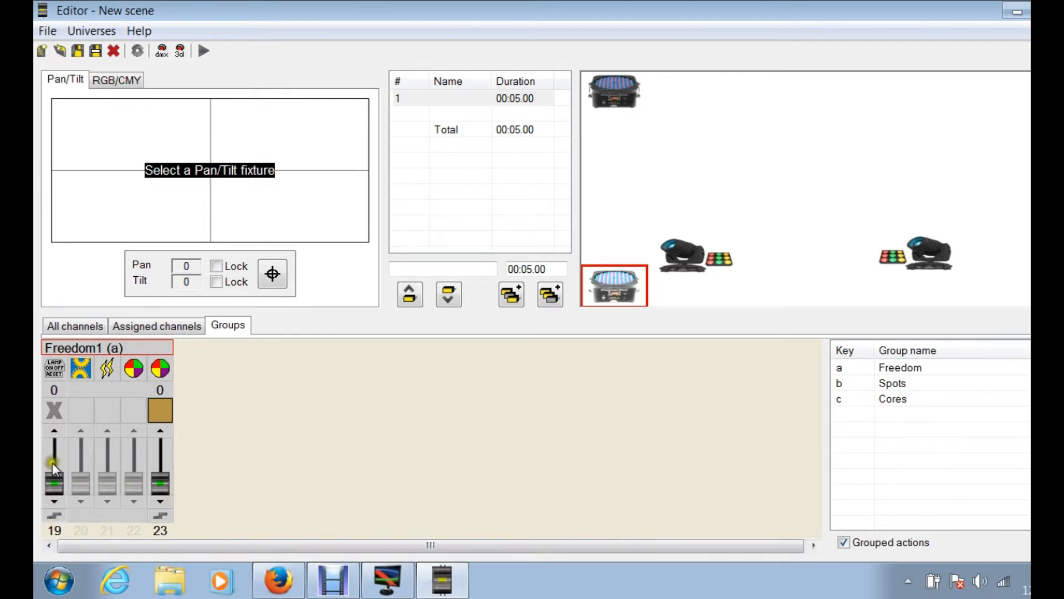
pyautogui.moveTo(621, 295)
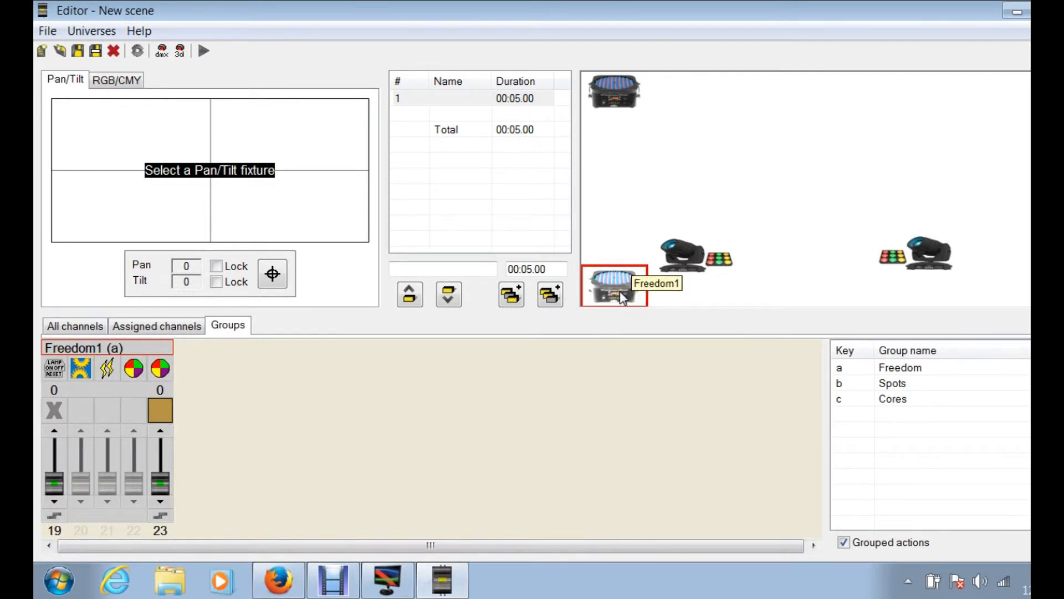